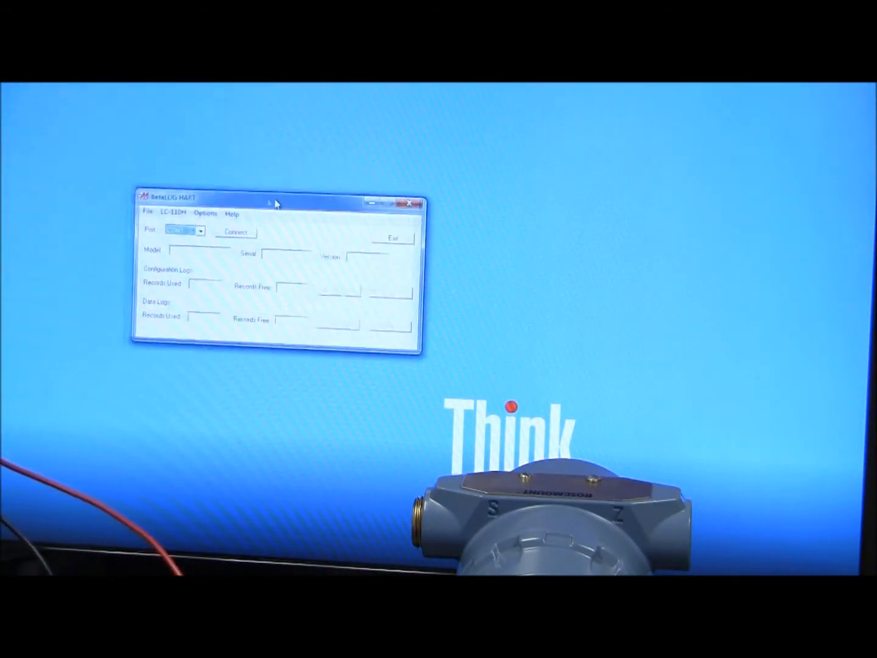
Connect to the LC-110H calibrator on COM1 and upload its configuration log
{"action": "left_click_drag", "start_coordinate": [275, 198], "coordinate": [390, 228]}
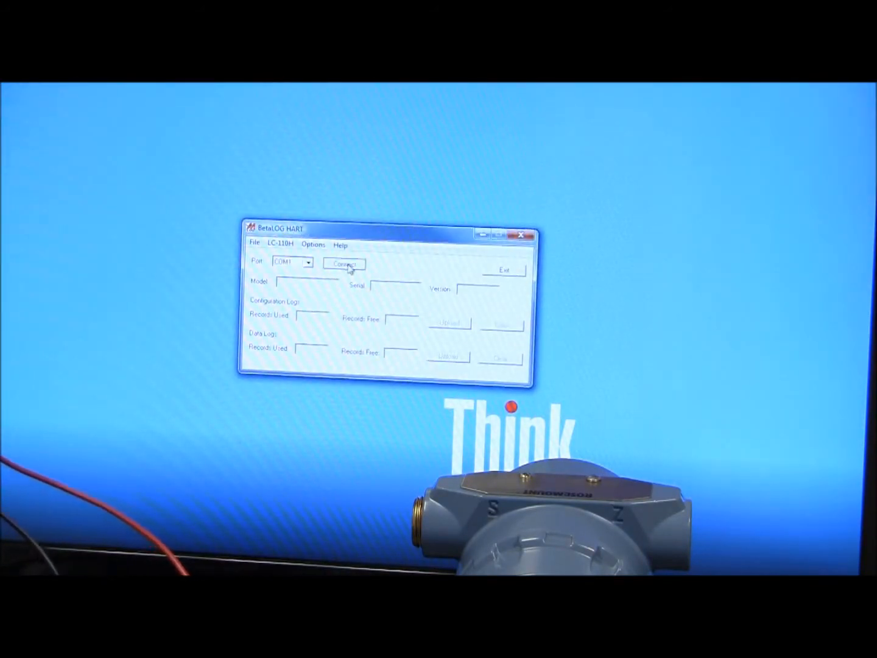
{"action": "left_click", "coordinate": [344, 265]}
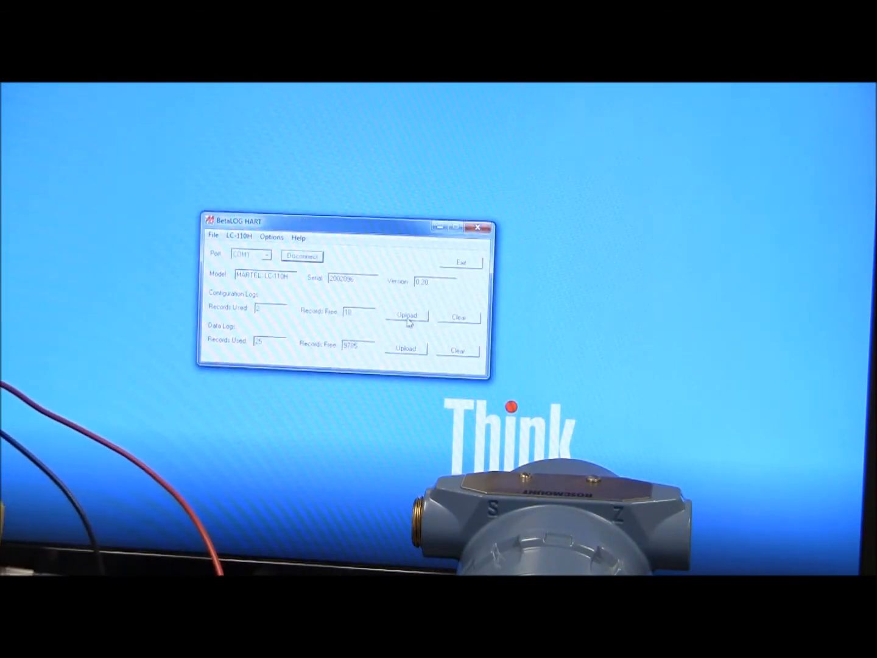
{"action": "left_click", "coordinate": [405, 316]}
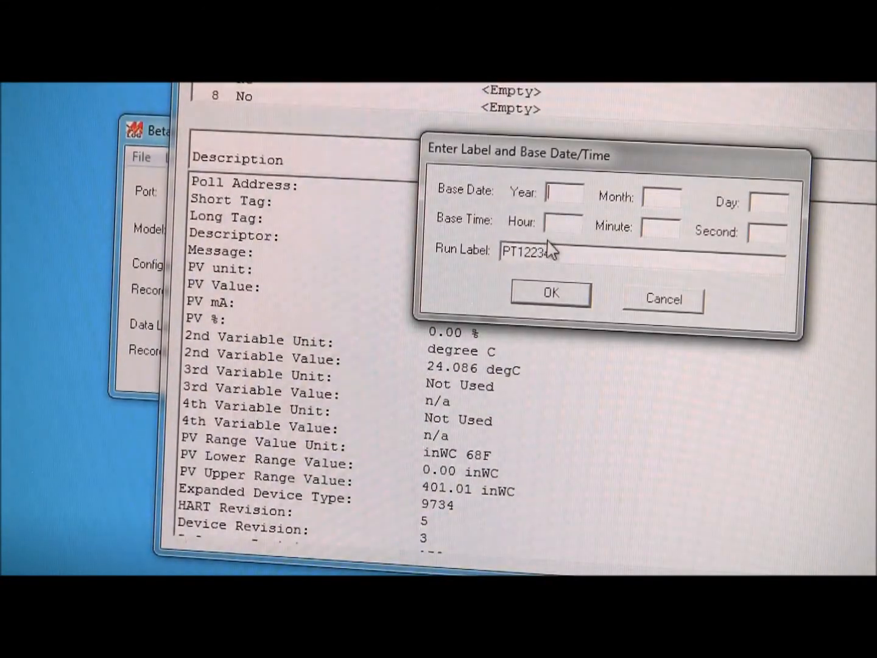
Give run PT12234 base date 2012/06/07 and time 2:38:10, then confirm
{"action": "type", "text": "2012"}
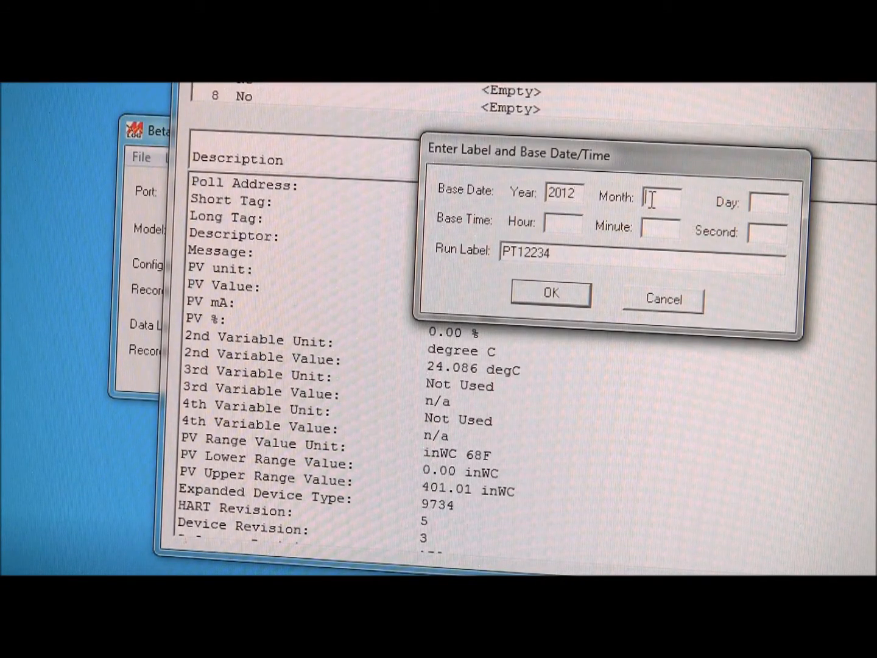
{"action": "type", "text": "06"}
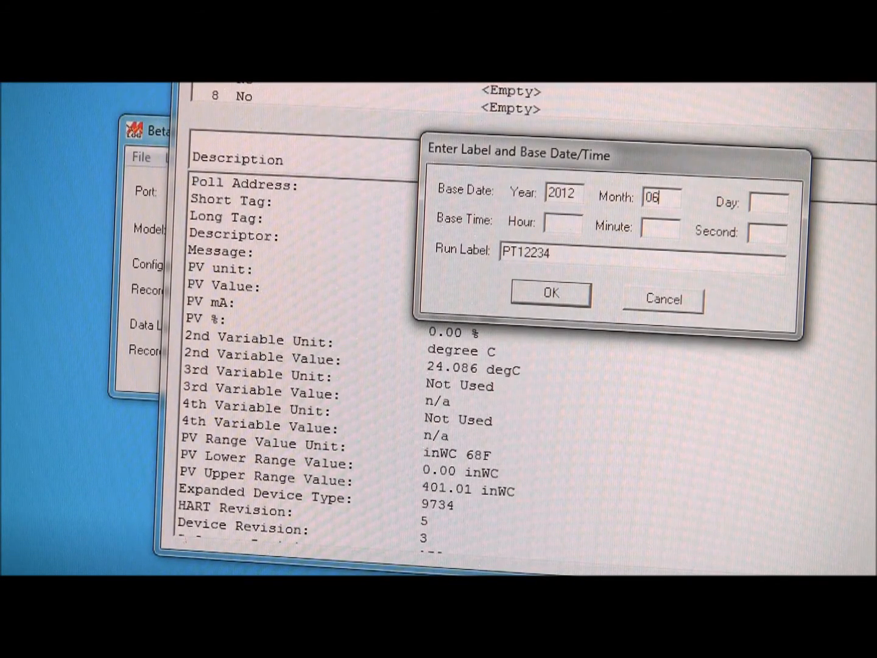
{"action": "left_click", "coordinate": [768, 202]}
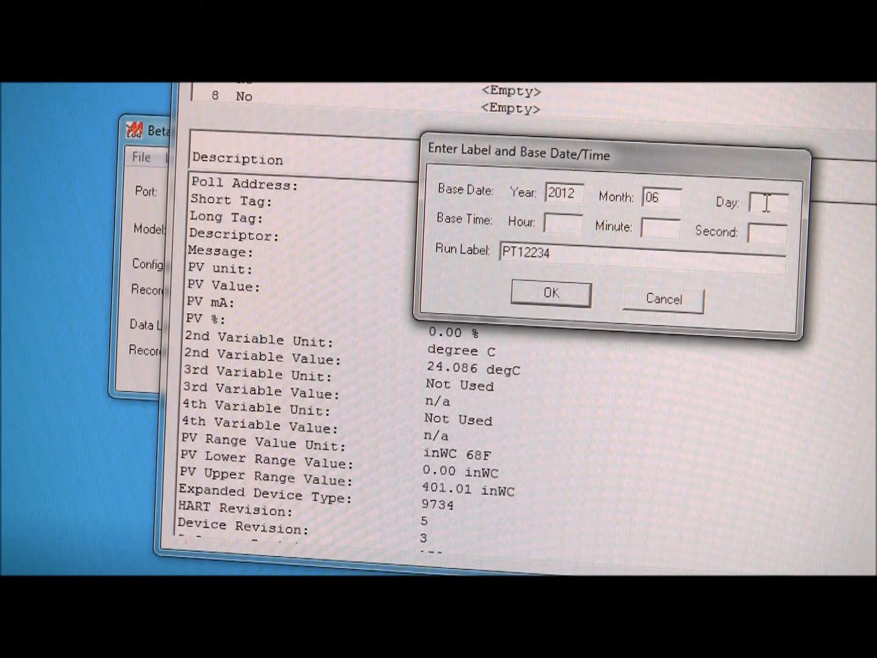
{"action": "type", "text": "07"}
{"action": "type", "text": "2"}
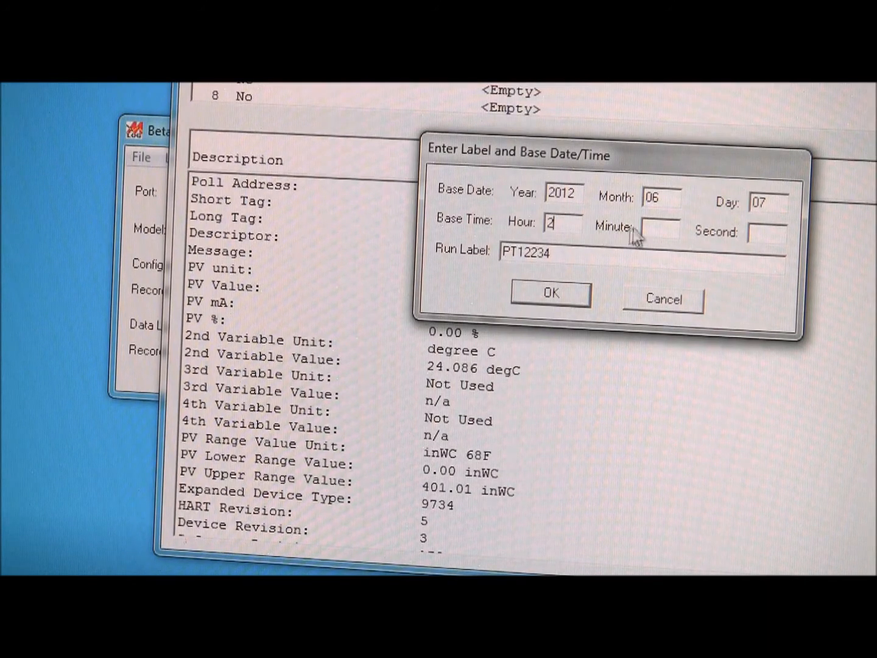
{"action": "type", "text": "38"}
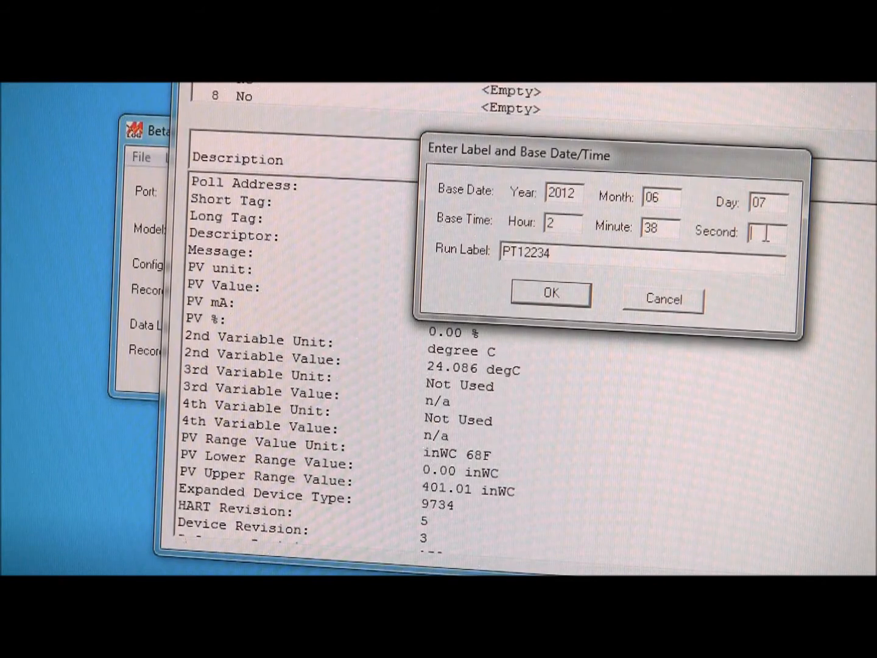
{"action": "type", "text": "10"}
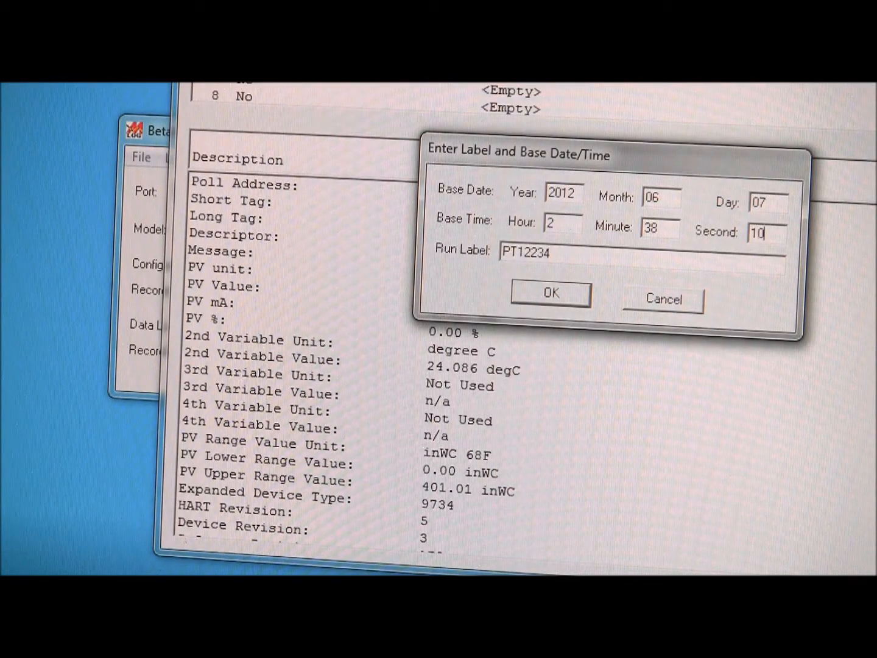
{"action": "left_click", "coordinate": [549, 293]}
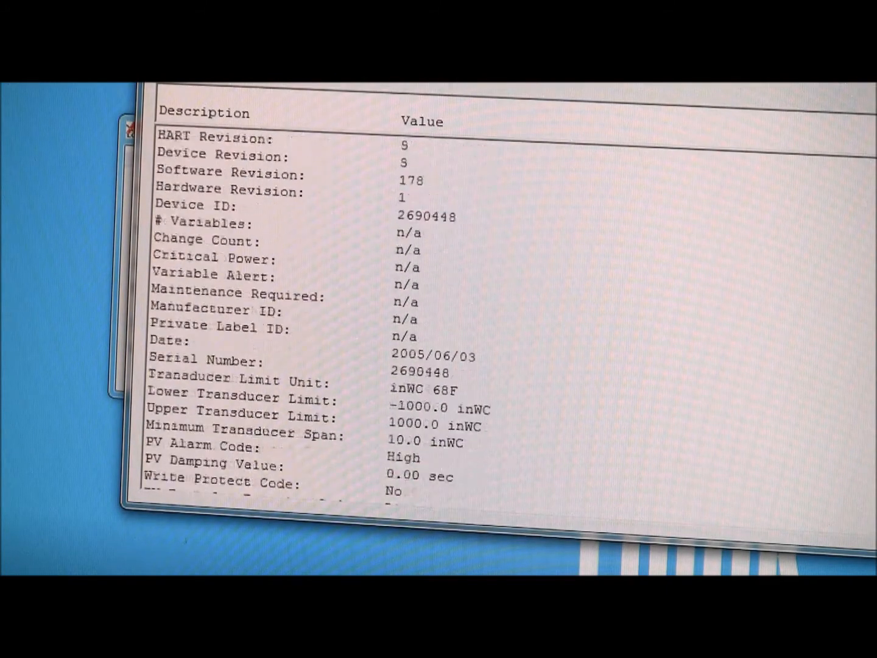
{"action": "scroll", "scroll_direction": "down", "scroll_amount": 3}
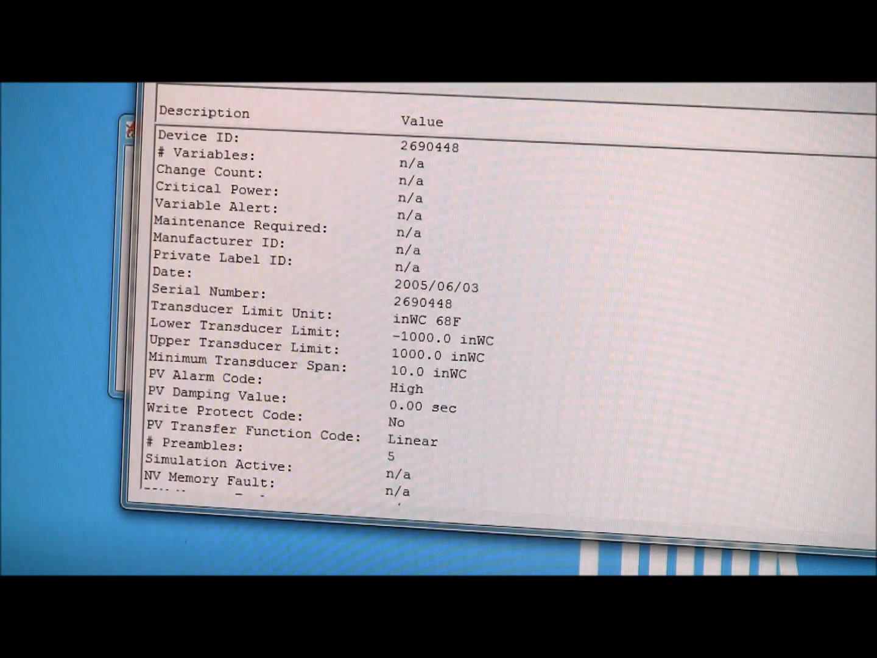
{"action": "scroll", "scroll_direction": "down", "scroll_amount": 3}
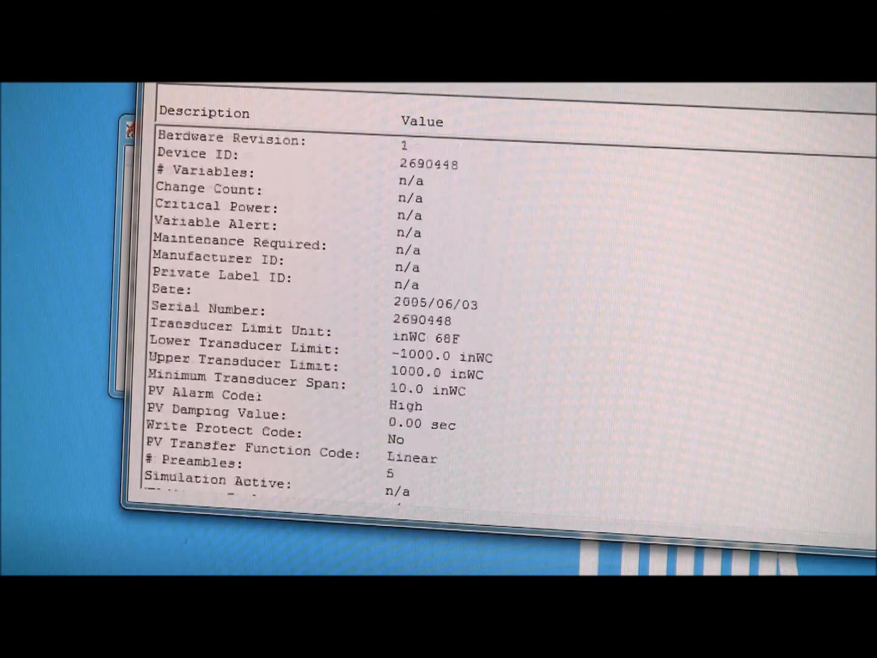
{"action": "scroll", "scroll_direction": "up", "scroll_amount": 3}
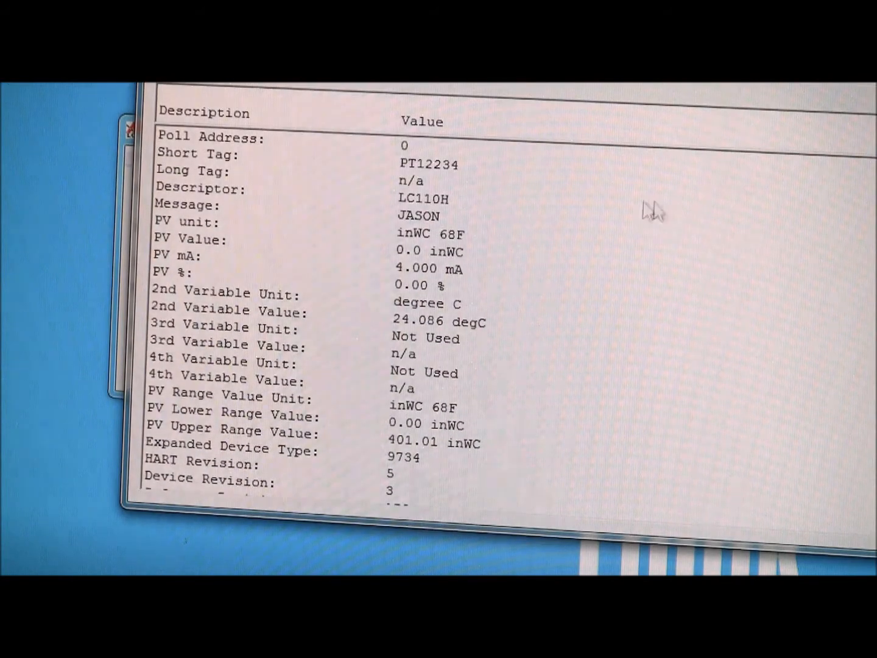
{"action": "mouse_move", "coordinate": [617, 196]}
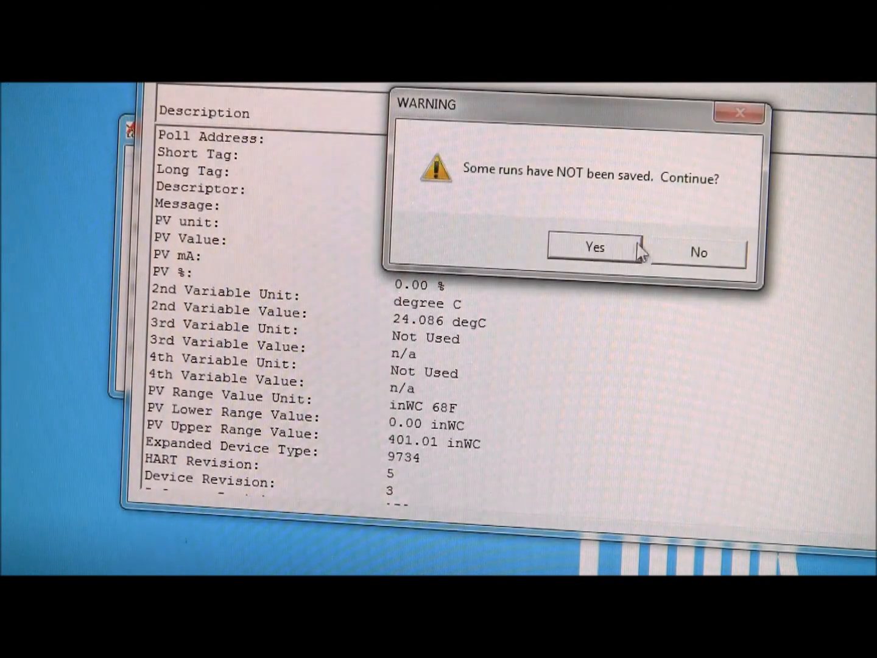
Close the report, accept discarding the unsaved run, and upload the data log readings
{"action": "left_click", "coordinate": [595, 247]}
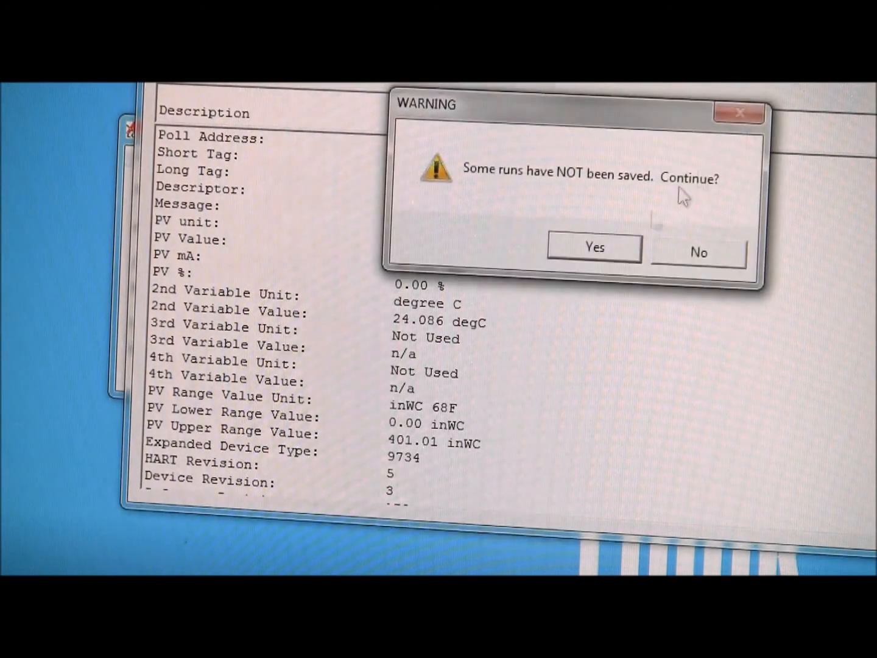
{"action": "left_click", "coordinate": [593, 247]}
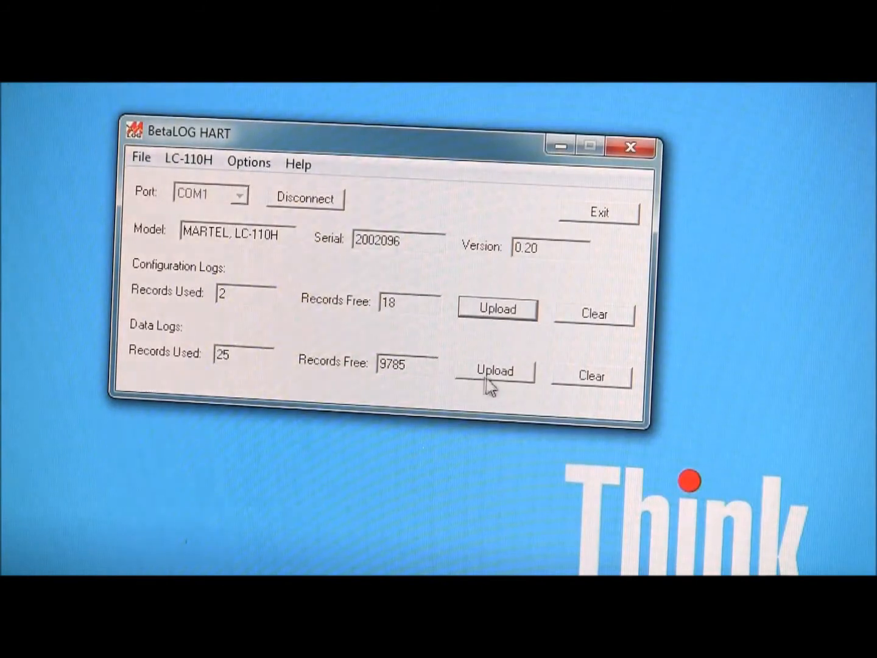
{"action": "left_click", "coordinate": [495, 371]}
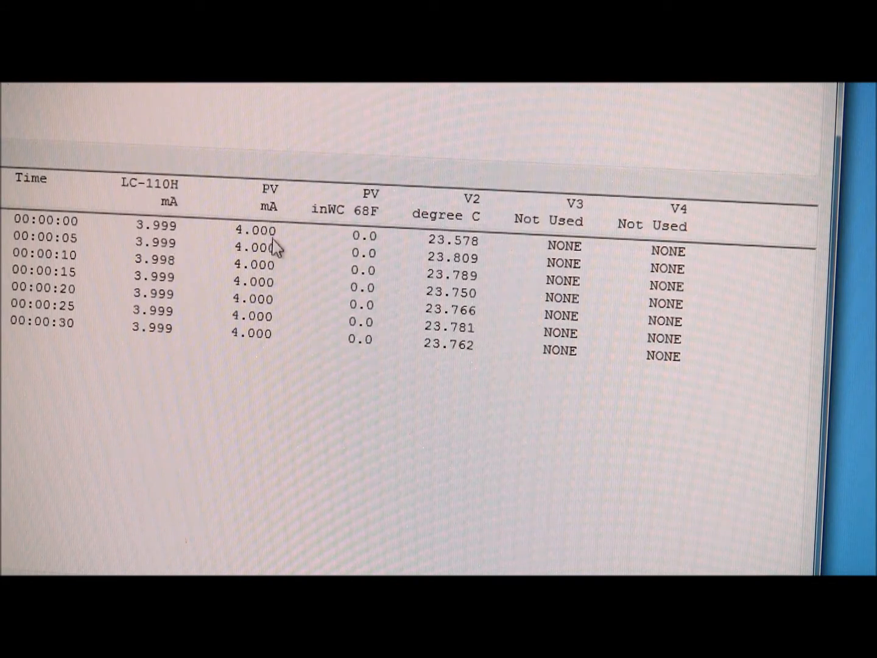
{"action": "mouse_move", "coordinate": [363, 234]}
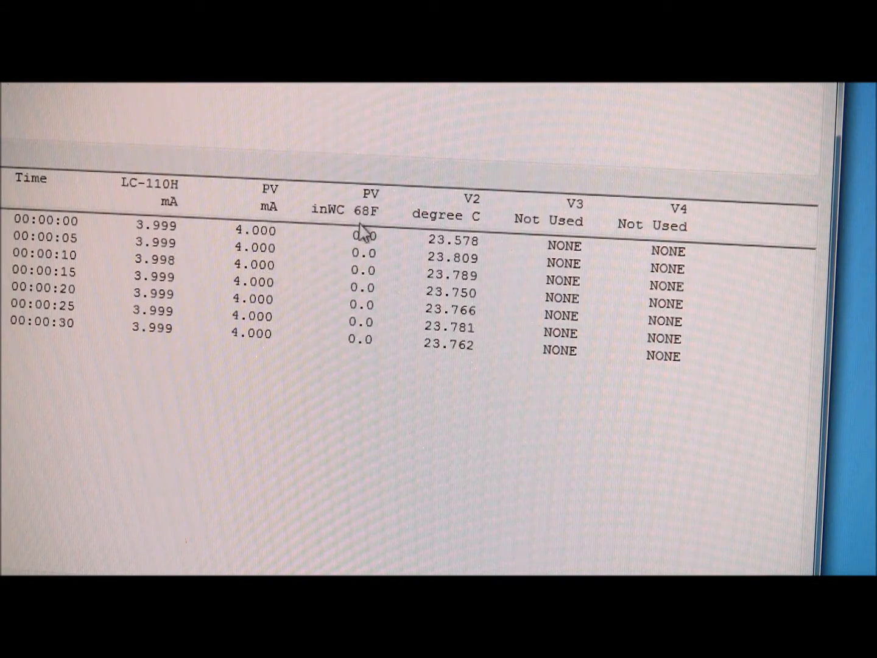
{"action": "mouse_move", "coordinate": [448, 235]}
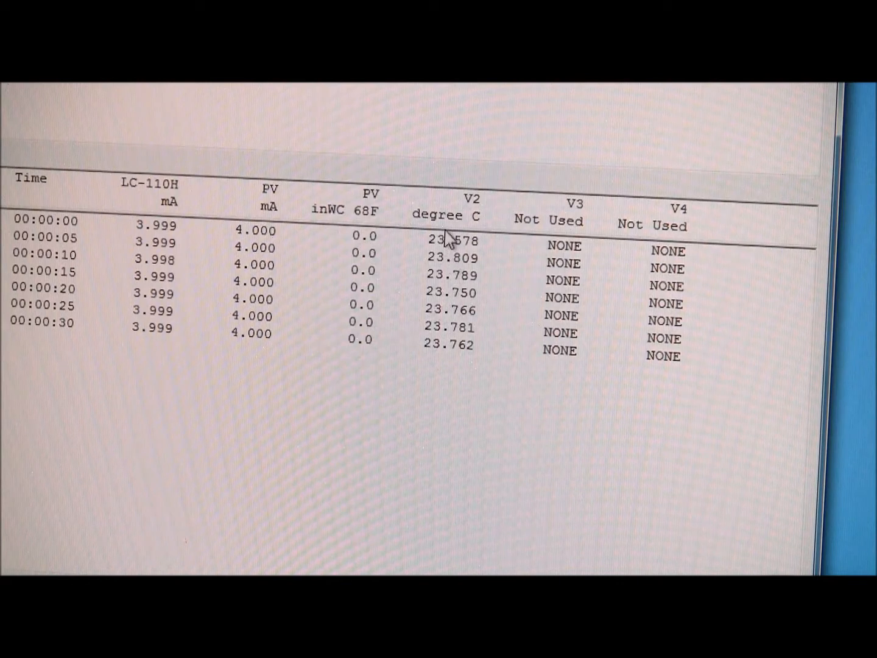
{"action": "mouse_move", "coordinate": [466, 265]}
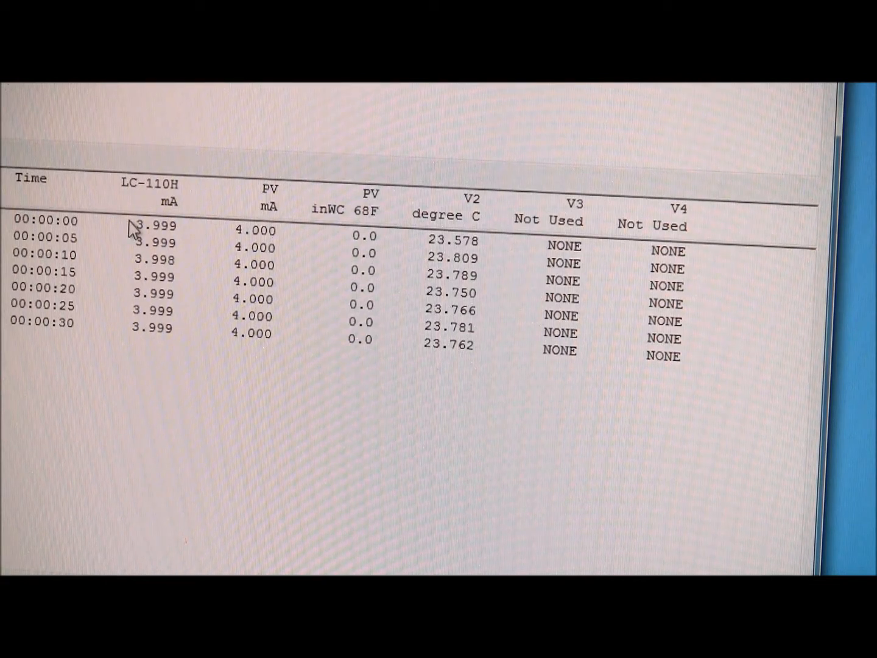
{"action": "mouse_move", "coordinate": [197, 316]}
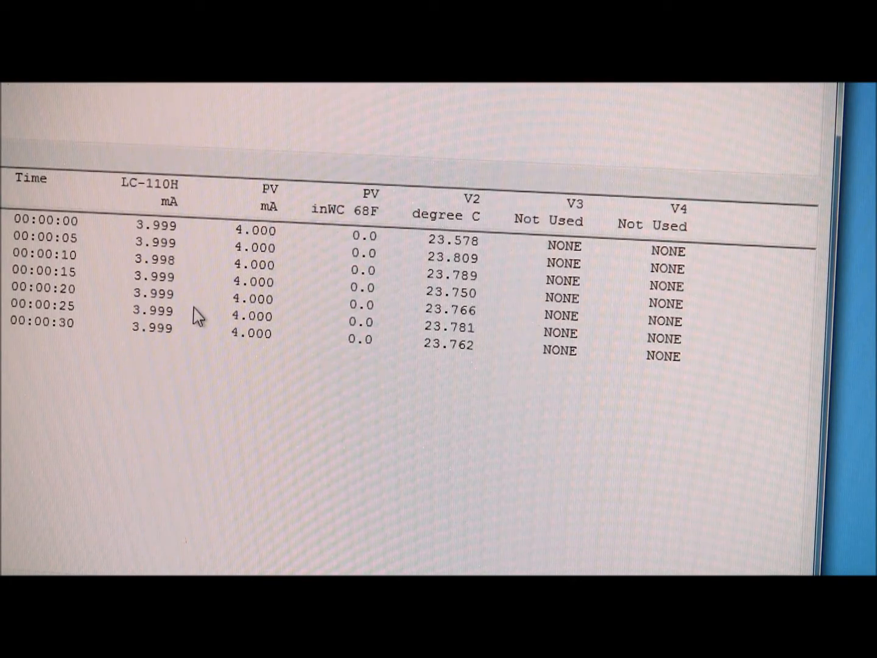
{"action": "mouse_move", "coordinate": [256, 363]}
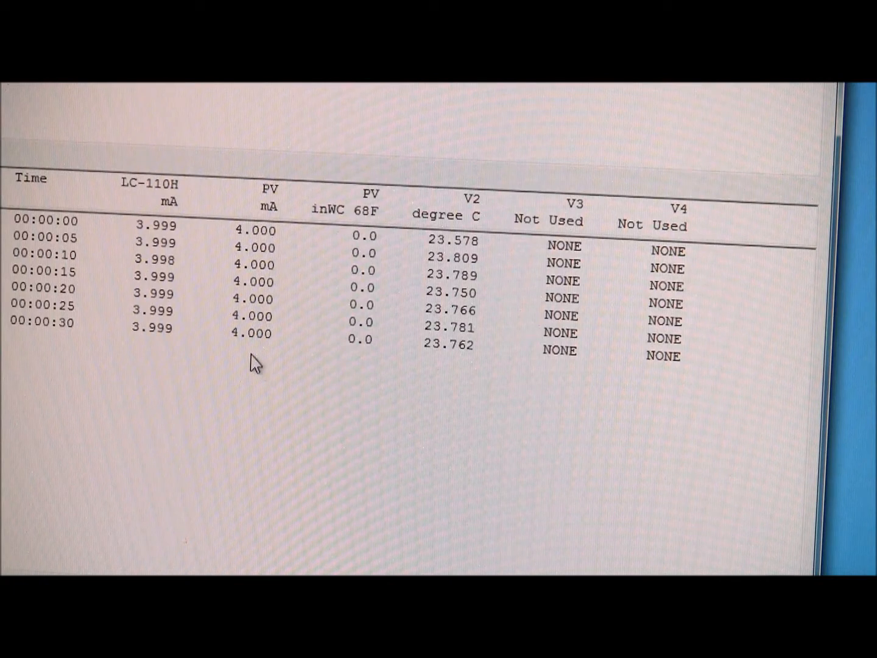